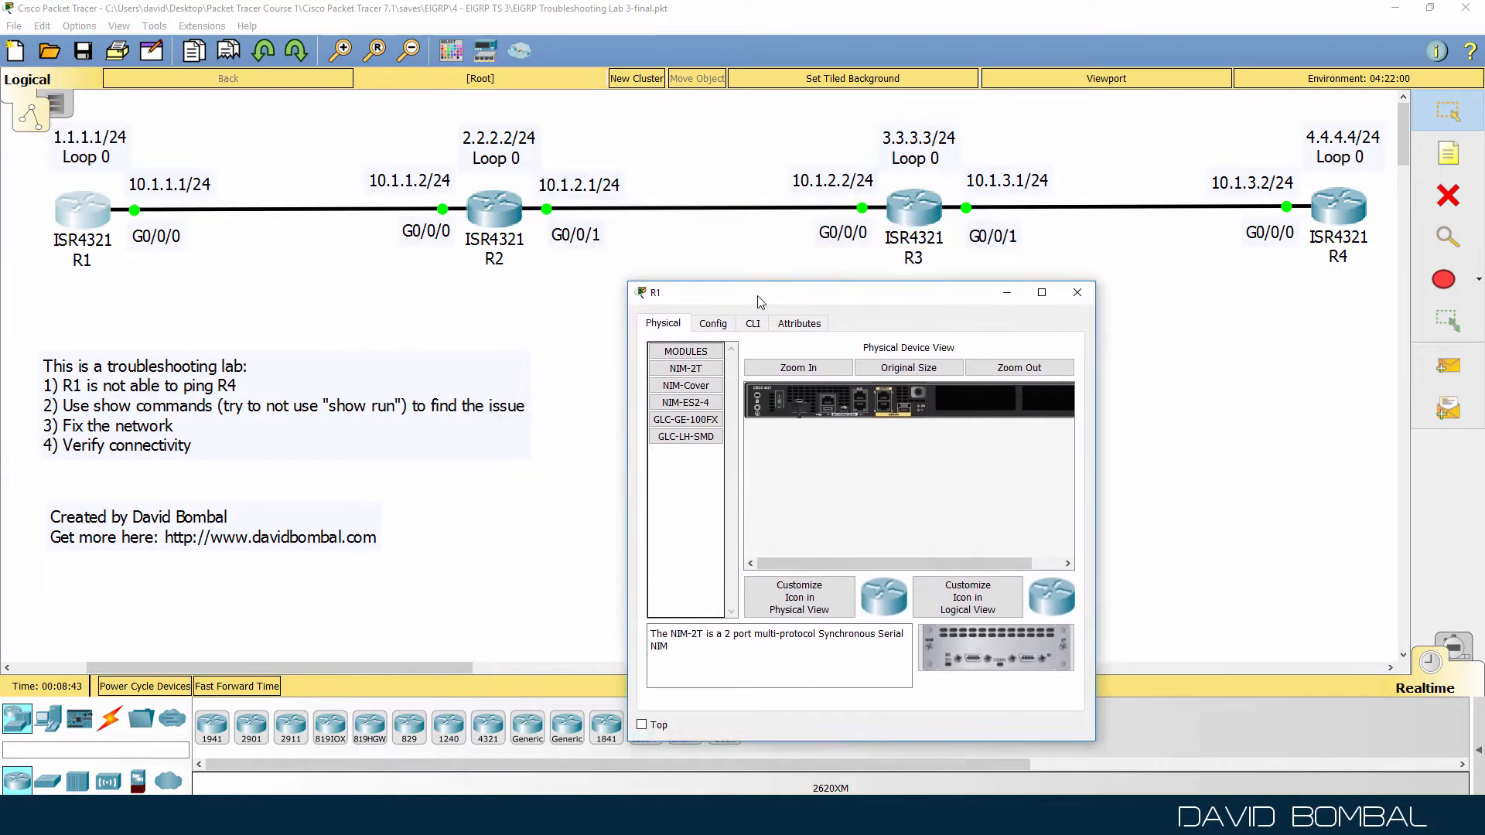
# - Switch R1's device window to the CLI console
pyautogui.click(752, 323)
pyautogui.write('p')
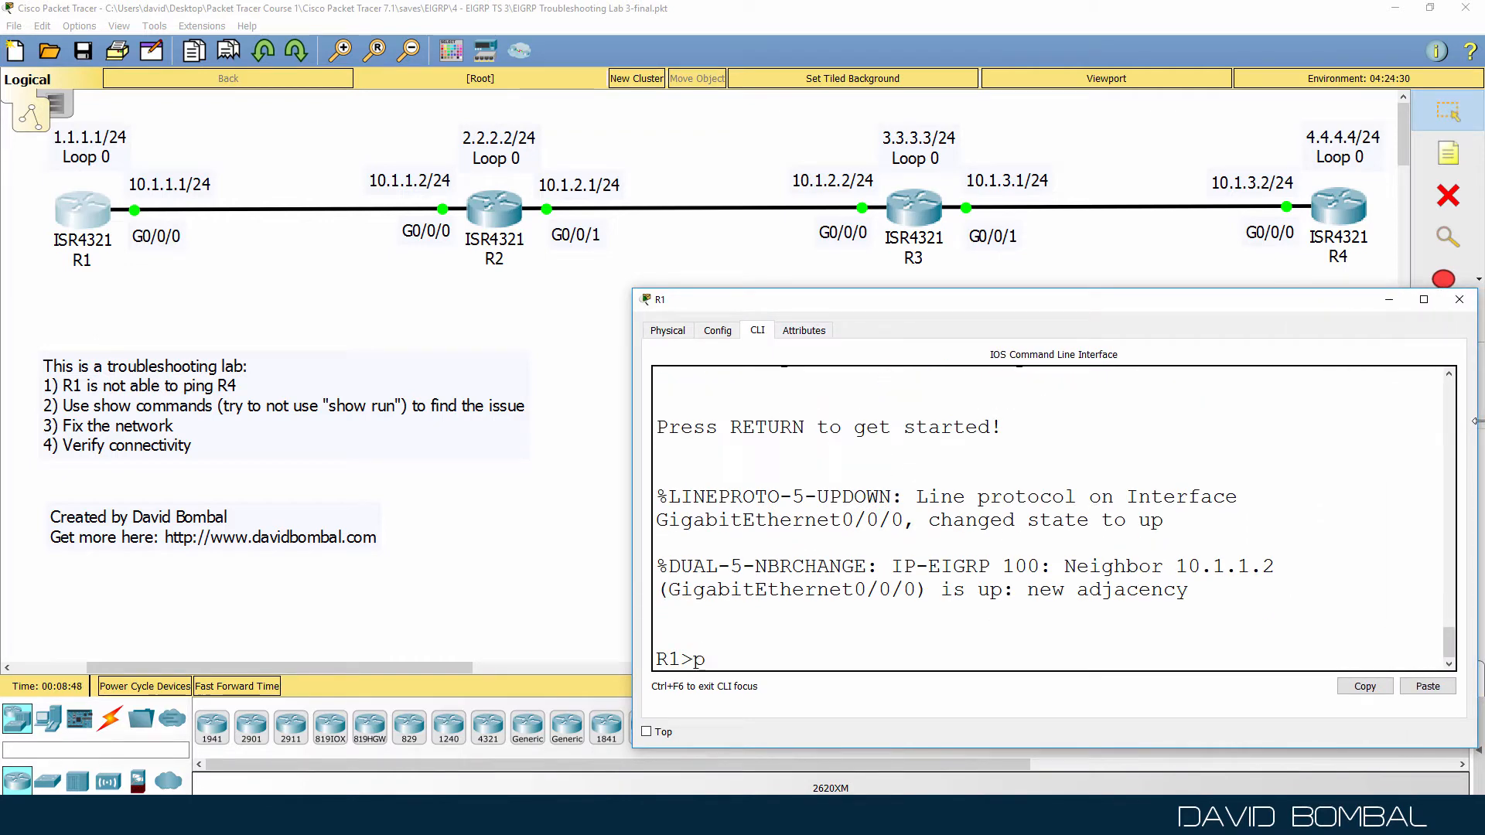
# - Ping R4's loopback 4.4.4.4 from R1, getting 0 percent success
pyautogui.write('ing 4.4.4.4')
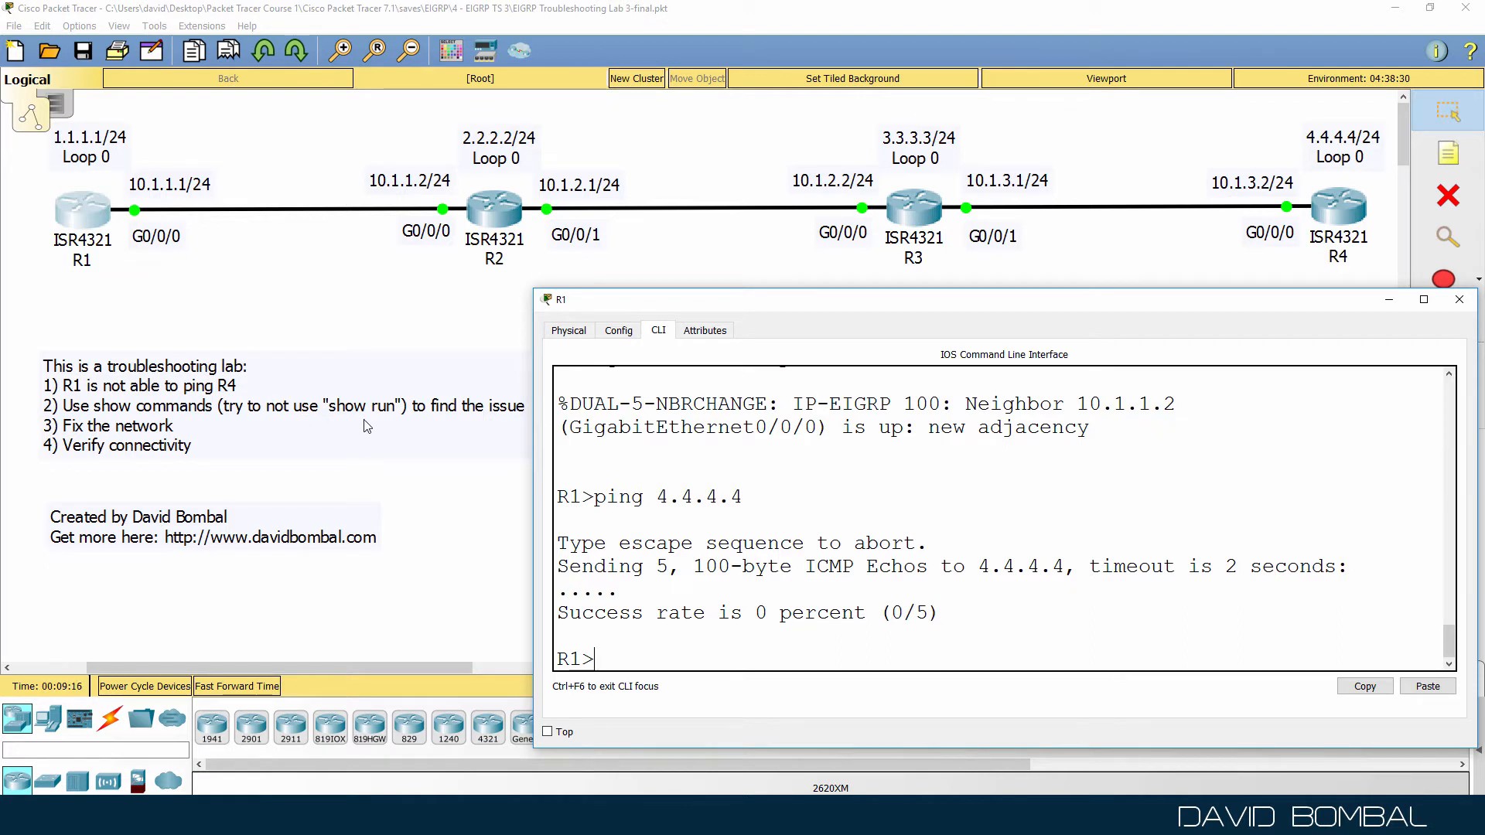
# - Enter 'en' at R1> to reach the R1# privileged EXEC prompt
pyautogui.write('en')
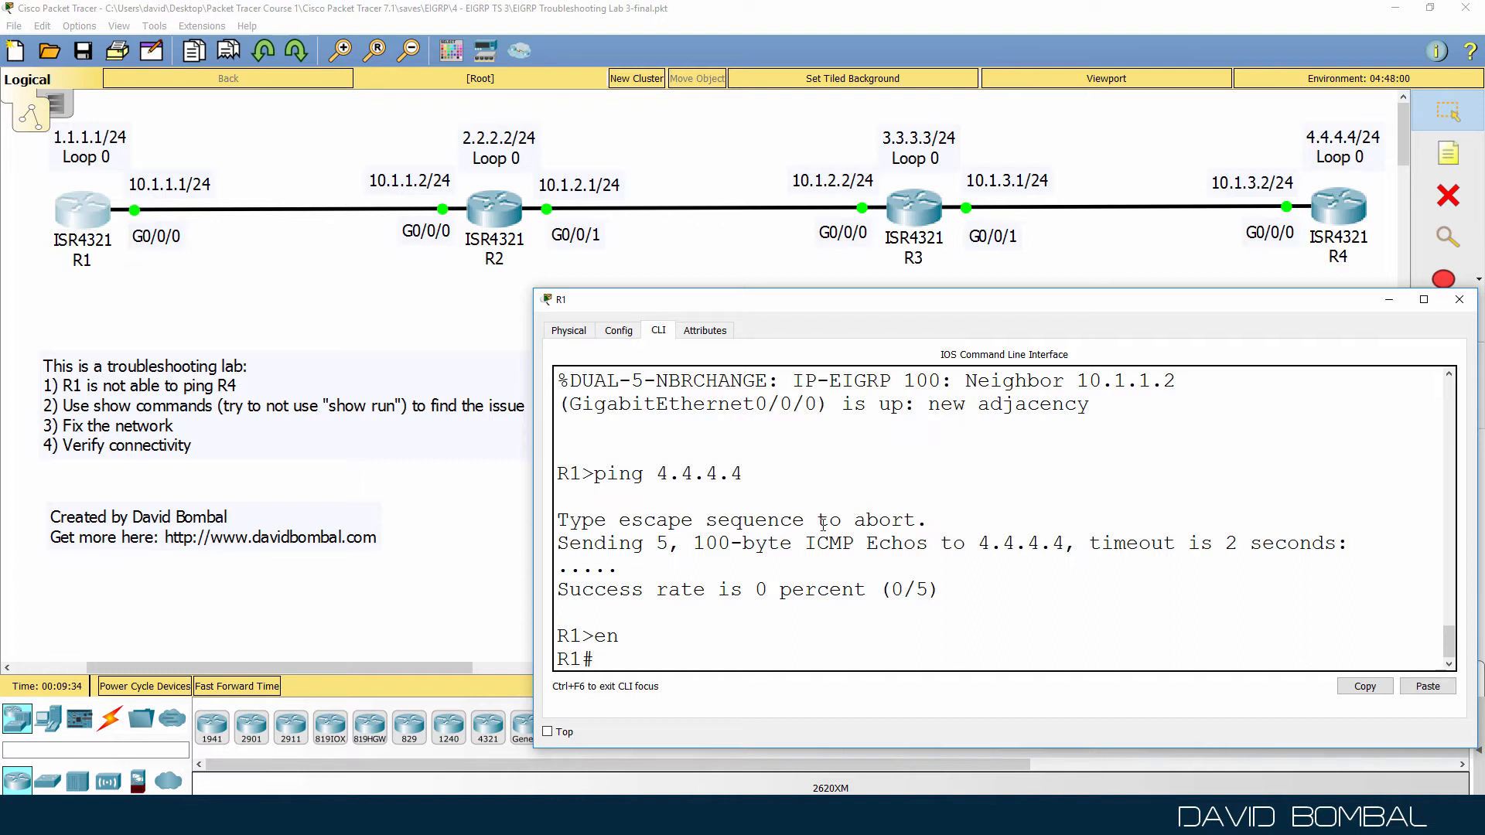
pyautogui.moveTo(76, 278)
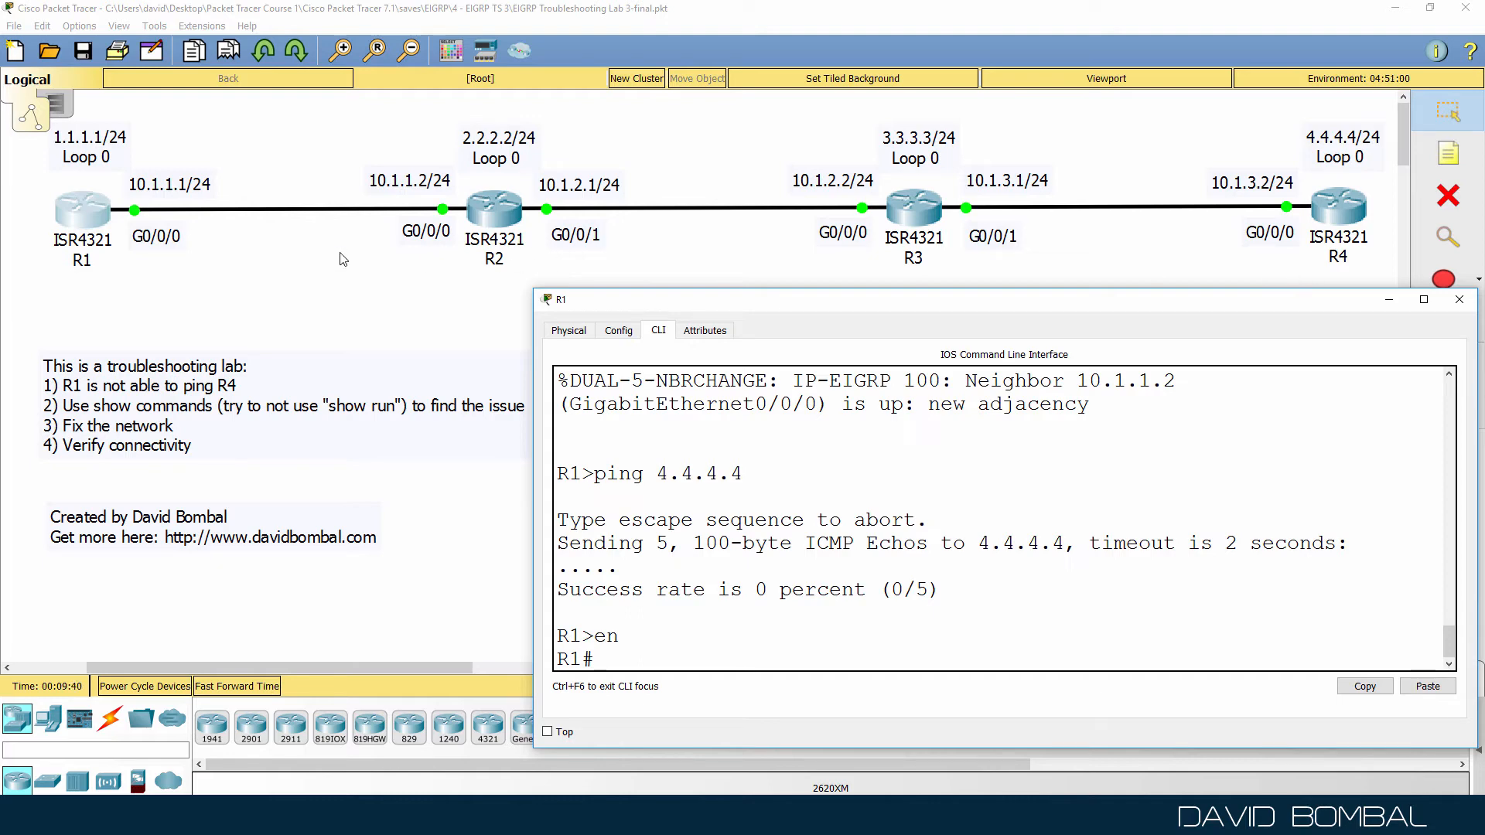
pyautogui.moveTo(121, 263)
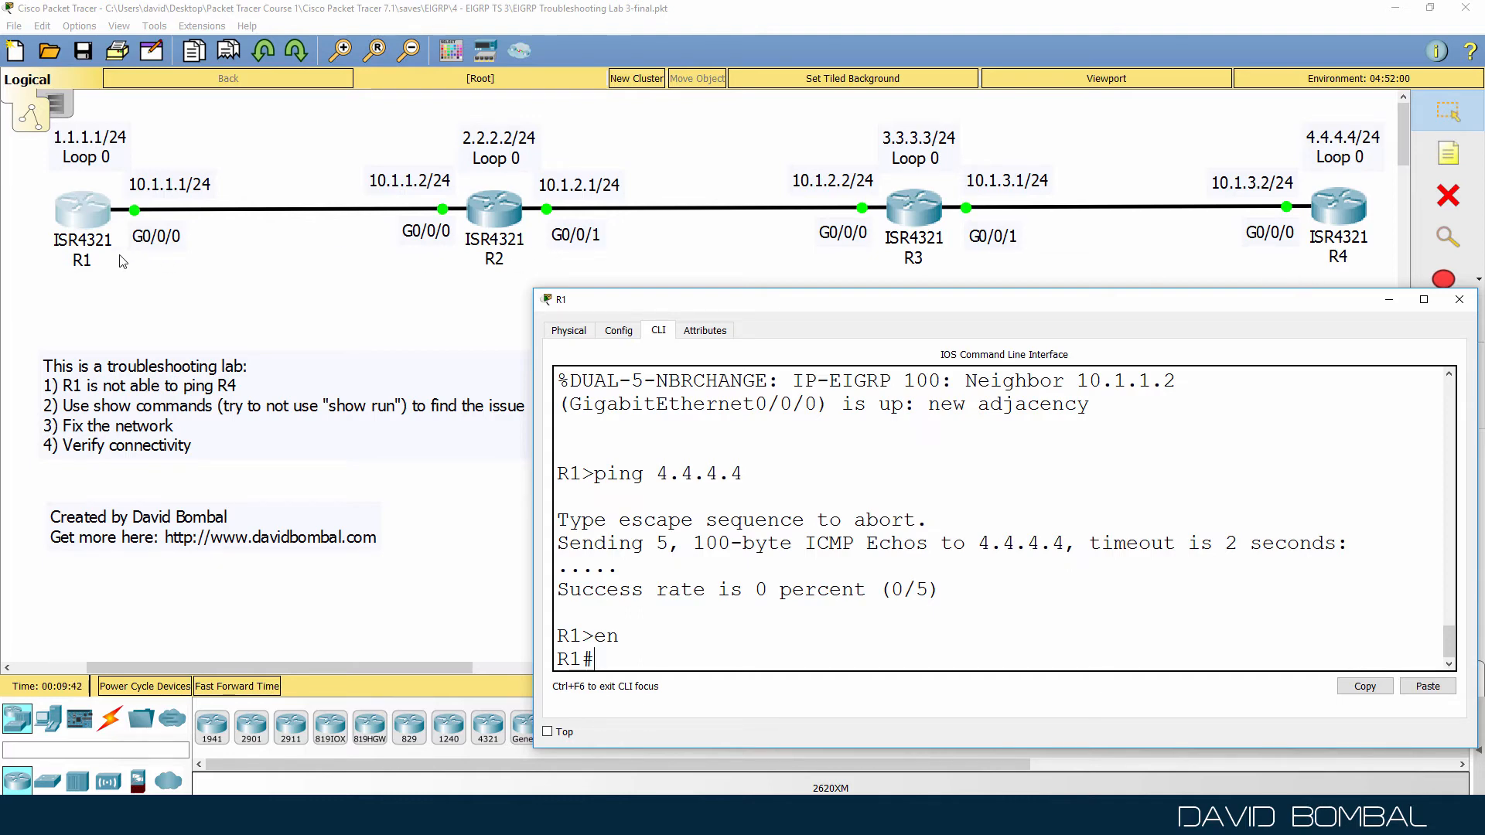